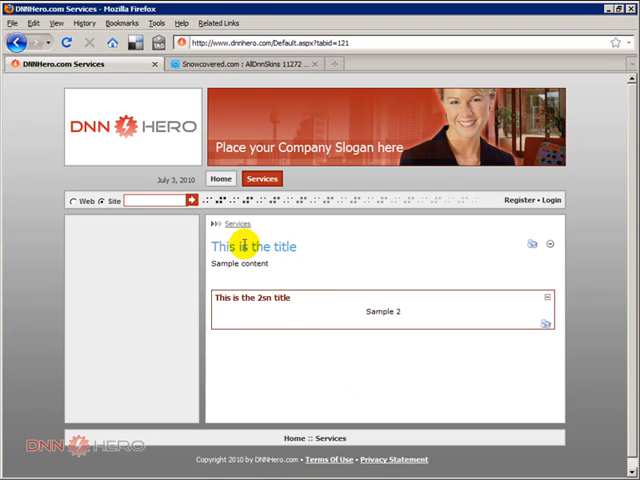
{"action": "mouse_move", "coordinate": [243, 347]}
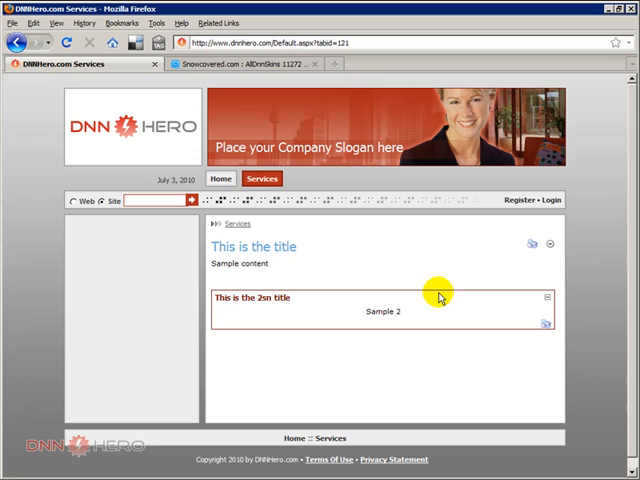
{"action": "mouse_move", "coordinate": [461, 260]}
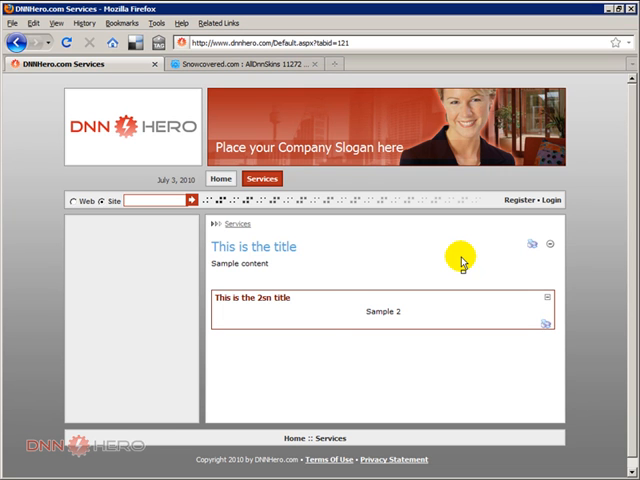
Step: Reload the Services page in Firefox so the administrator edit-mode view appears
{"action": "left_click", "coordinate": [547, 200]}
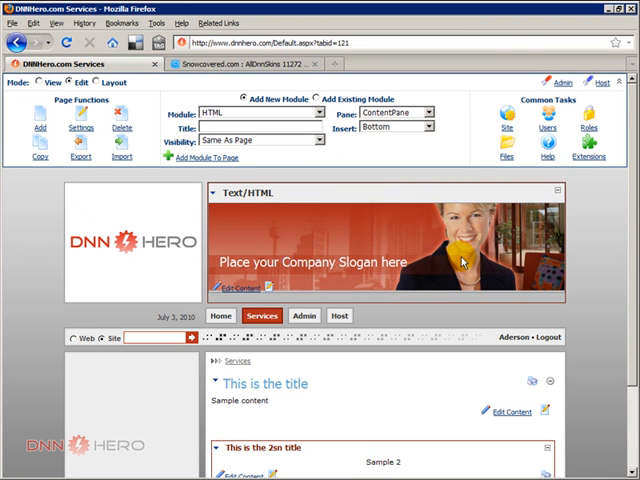
{"action": "mouse_move", "coordinate": [423, 285]}
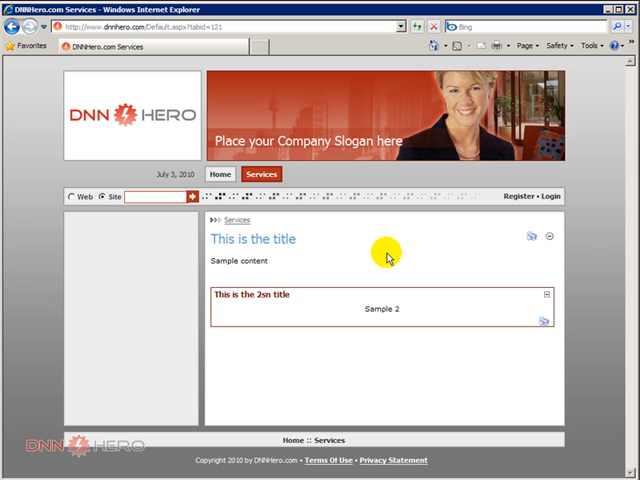
{"action": "mouse_move", "coordinate": [245, 237]}
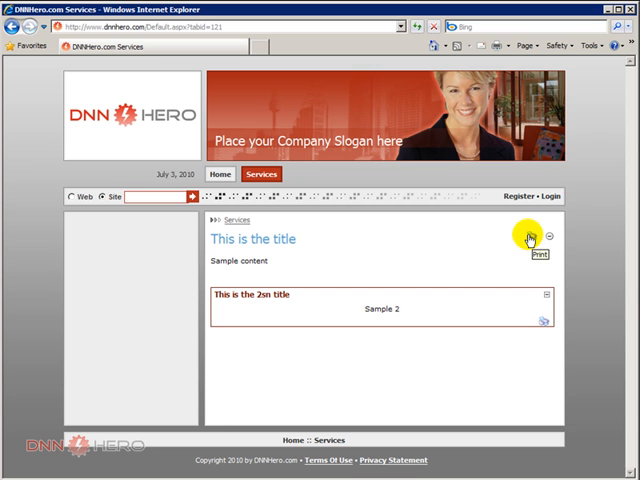
Step: Show the first module's printable view from its Print icon in Internet Explorer
{"action": "left_click", "coordinate": [529, 238]}
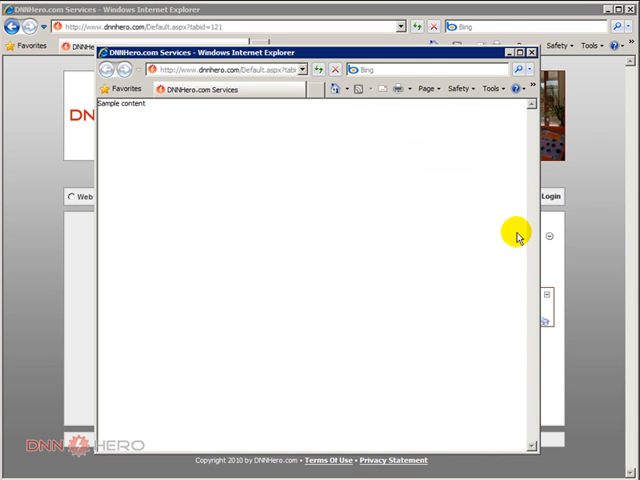
{"action": "mouse_move", "coordinate": [321, 52]}
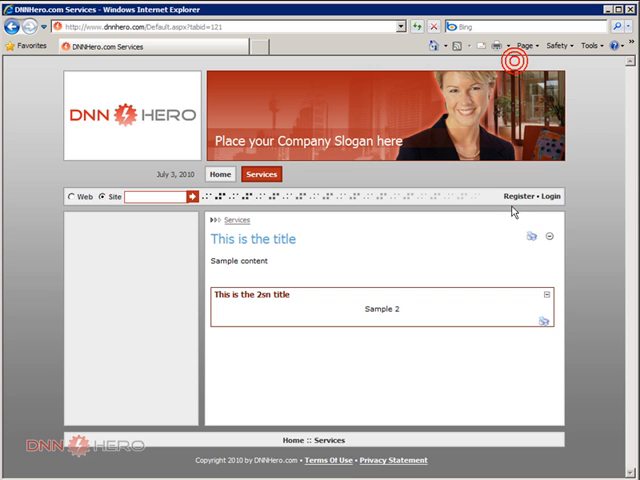
{"action": "mouse_move", "coordinate": [534, 243]}
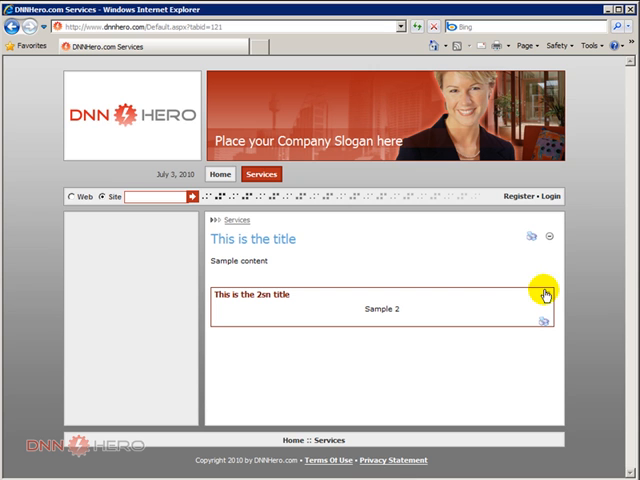
Step: Refresh the Services page in IE and confirm Retry to resend and reload the content
{"action": "left_click", "coordinate": [544, 295]}
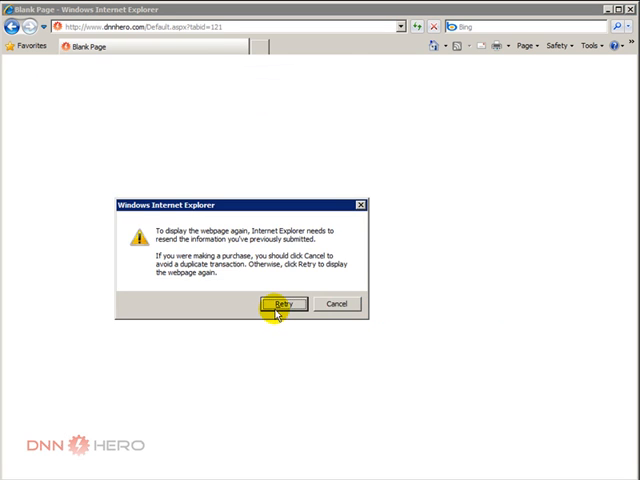
{"action": "left_click", "coordinate": [279, 304]}
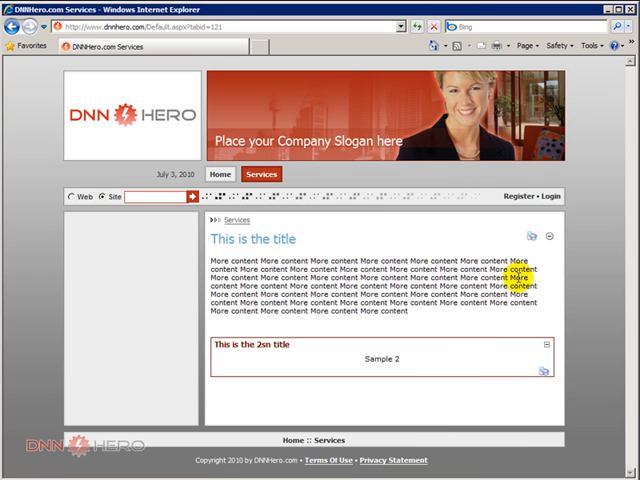
{"action": "mouse_move", "coordinate": [552, 238]}
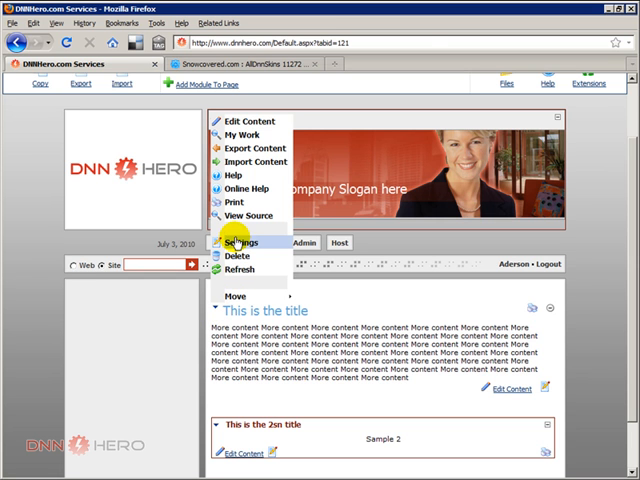
Step: In the first module's Page Settings, disable Allow Print, update, and reload the IE view
{"action": "left_click", "coordinate": [244, 241]}
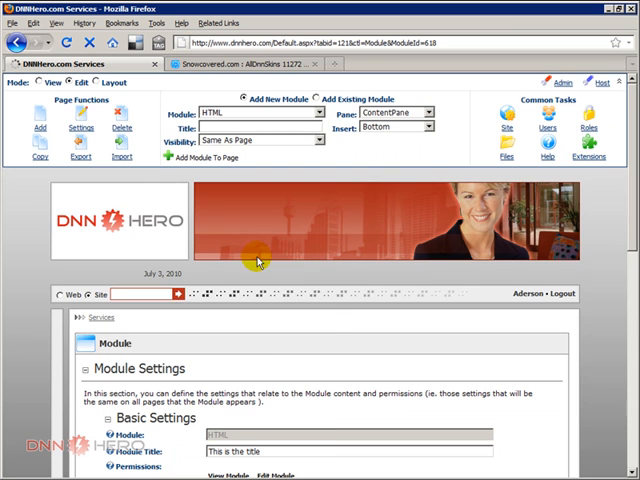
{"action": "scroll", "scroll_direction": "down", "scroll_amount": 3}
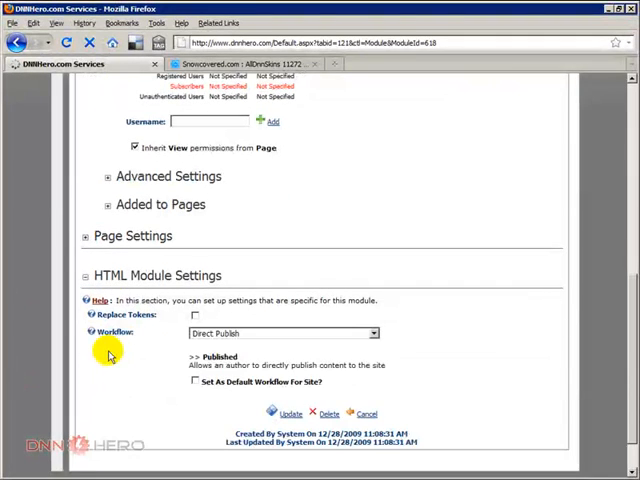
{"action": "left_click", "coordinate": [85, 236]}
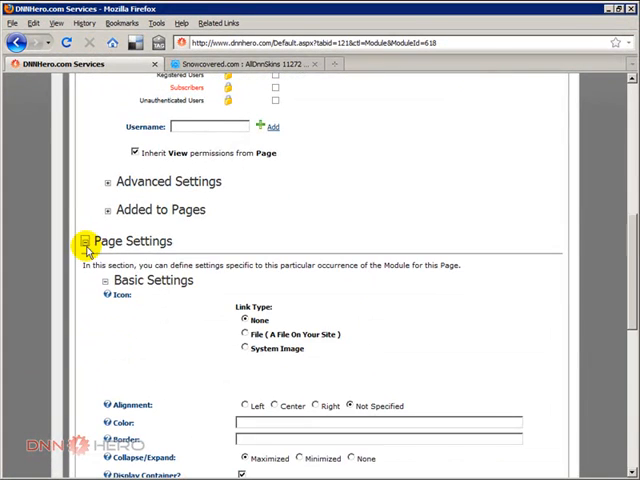
{"action": "scroll", "scroll_direction": "down", "scroll_amount": 3}
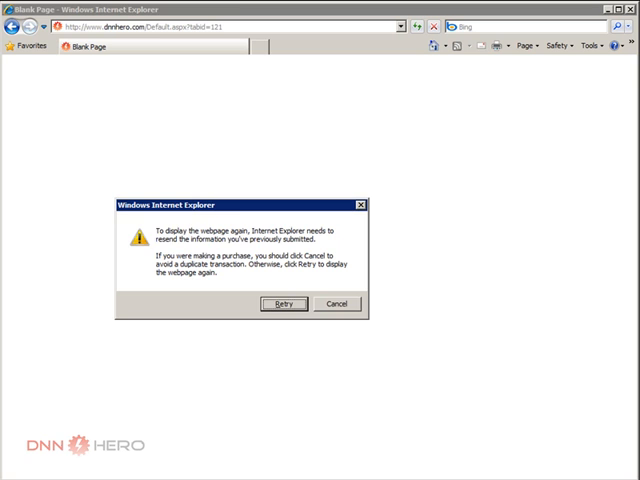
{"action": "left_click", "coordinate": [284, 304]}
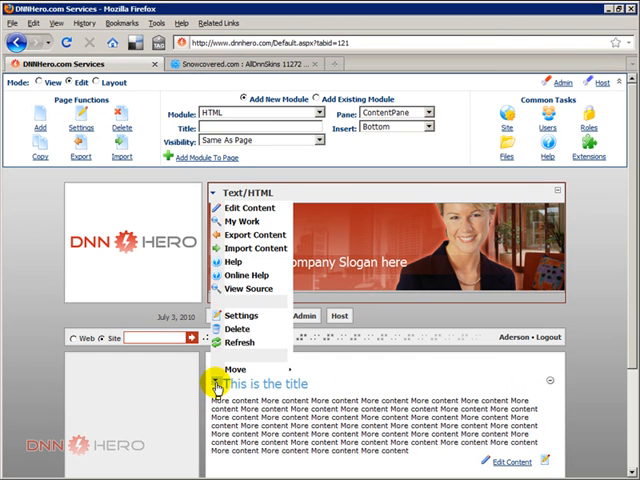
Step: Reopen the first module's settings, adjust them and save with Update
{"action": "left_click", "coordinate": [241, 315]}
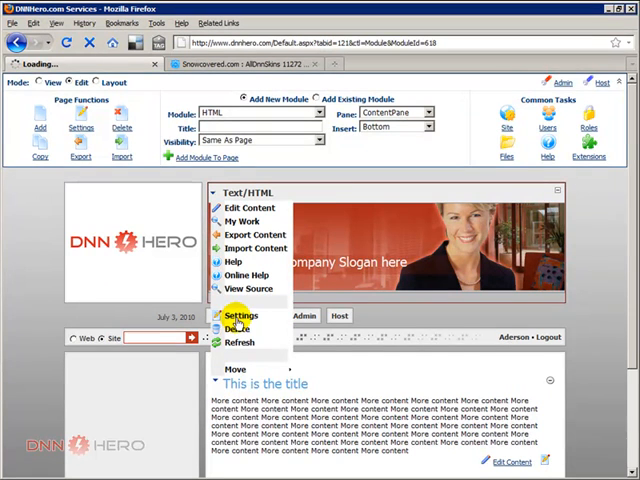
{"action": "left_click", "coordinate": [242, 316]}
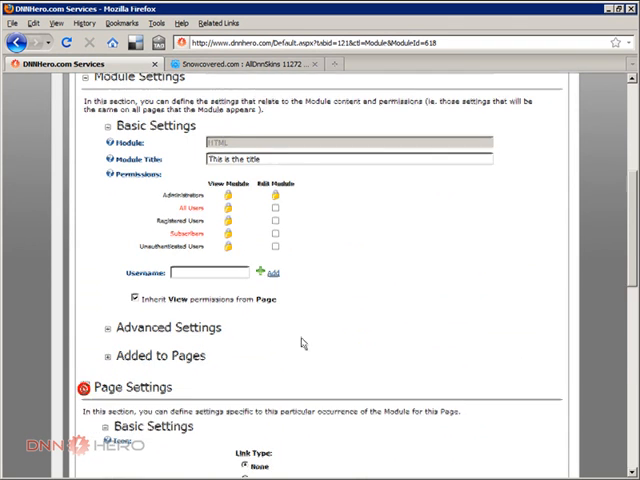
{"action": "scroll", "scroll_direction": "down", "scroll_amount": 3}
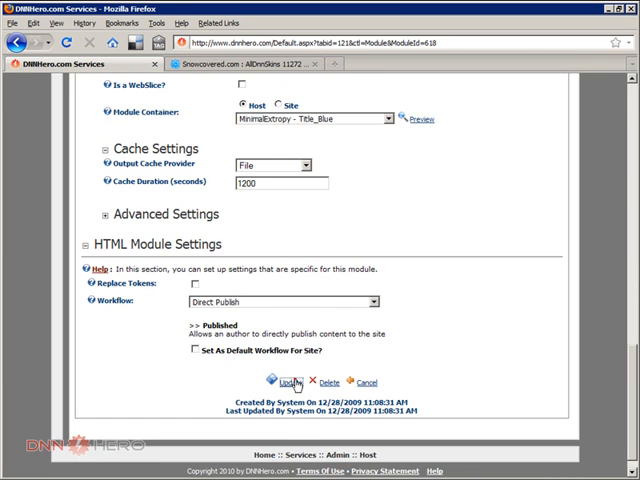
{"action": "left_click", "coordinate": [281, 383]}
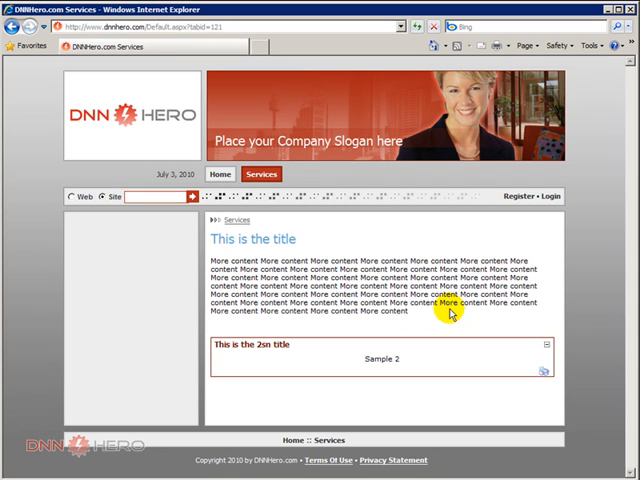
Step: Return to Firefox edit mode and reveal the first module's action menu with Settings
{"action": "double_click", "coordinate": [448, 306]}
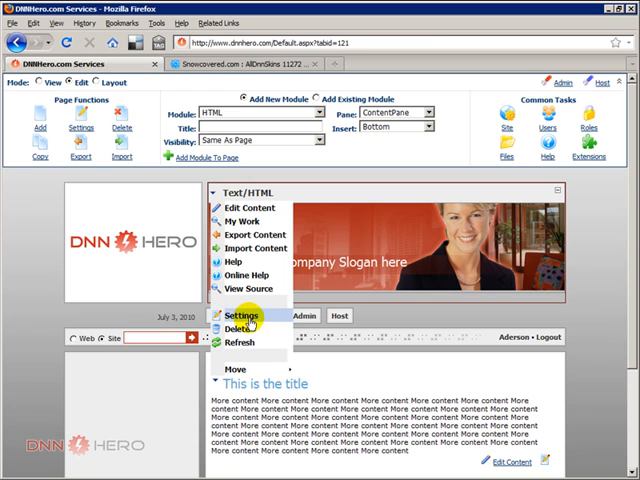
Step: In the first module's Page Settings, set Icon Link Type to System Image
{"action": "left_click", "coordinate": [239, 316]}
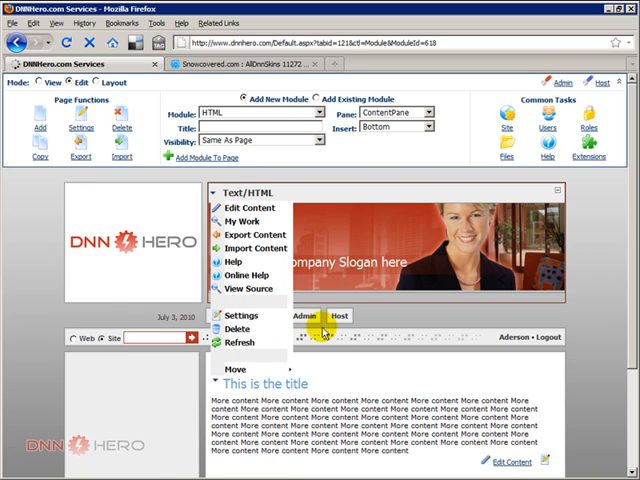
{"action": "left_click", "coordinate": [239, 315]}
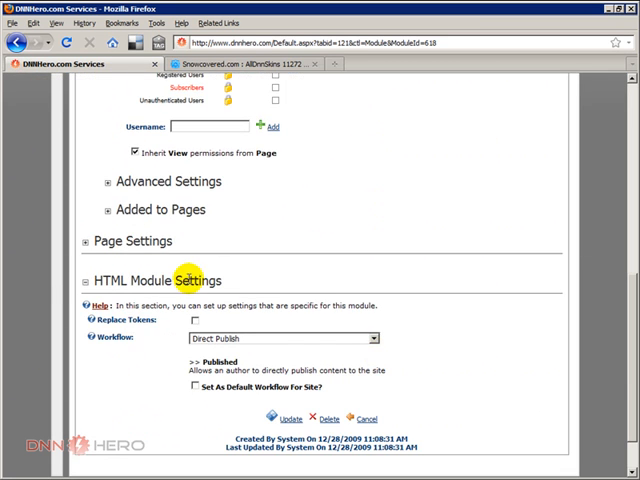
{"action": "left_click", "coordinate": [131, 240]}
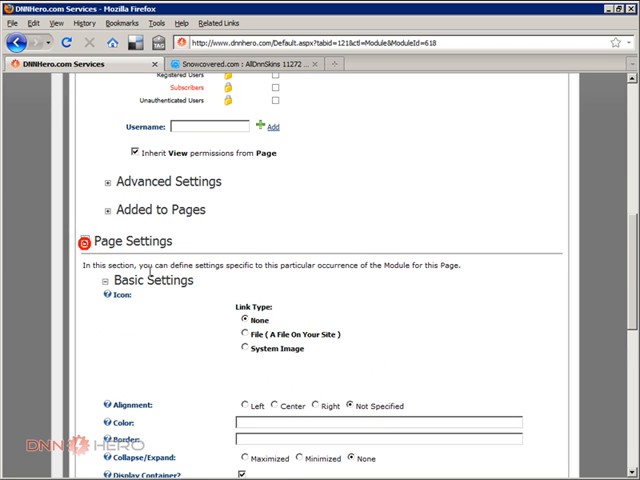
{"action": "scroll", "scroll_direction": "down", "scroll_amount": 3}
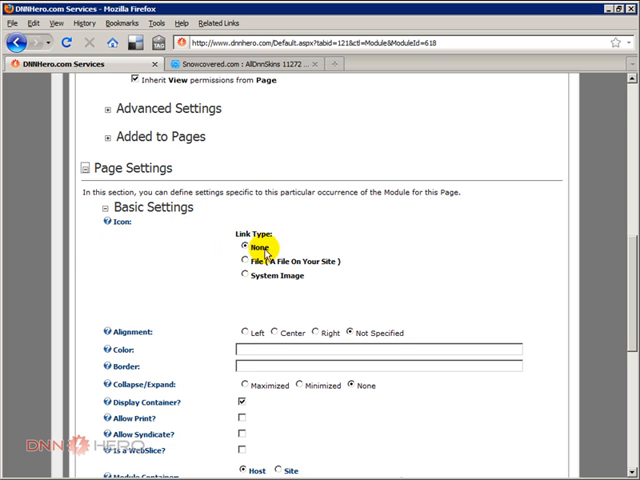
{"action": "left_click", "coordinate": [244, 261]}
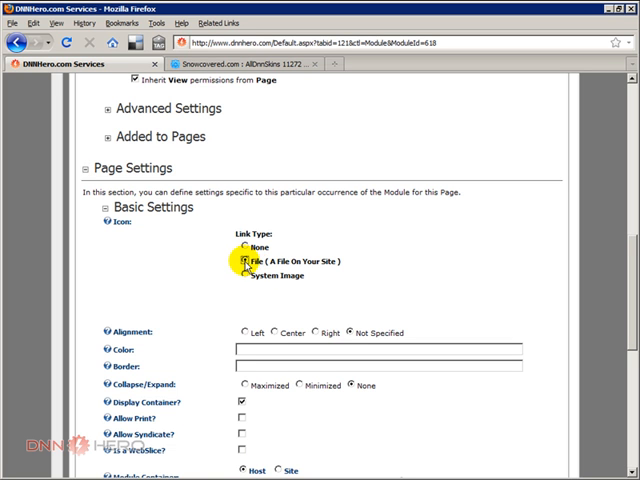
{"action": "left_click", "coordinate": [245, 261]}
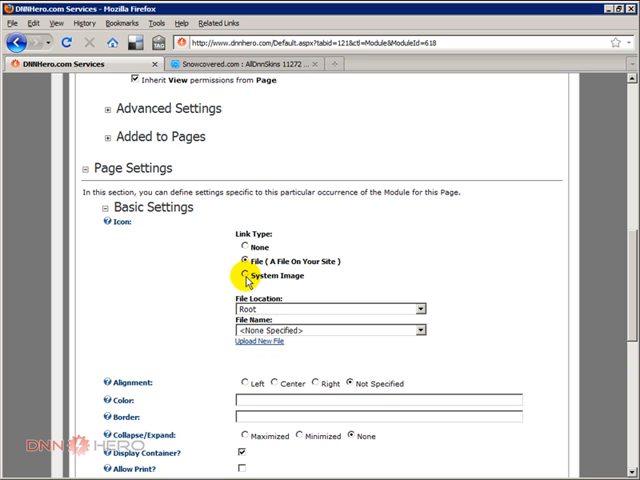
{"action": "left_click", "coordinate": [243, 276]}
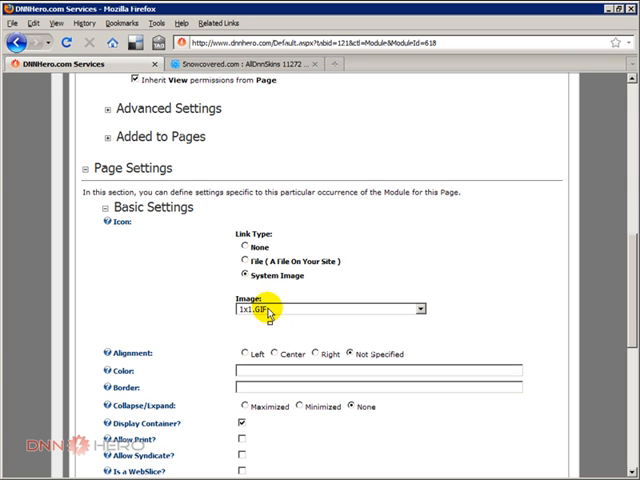
Step: Choose icon_marketplace_32px.gif as the module icon and save with Update
{"action": "left_click", "coordinate": [415, 308]}
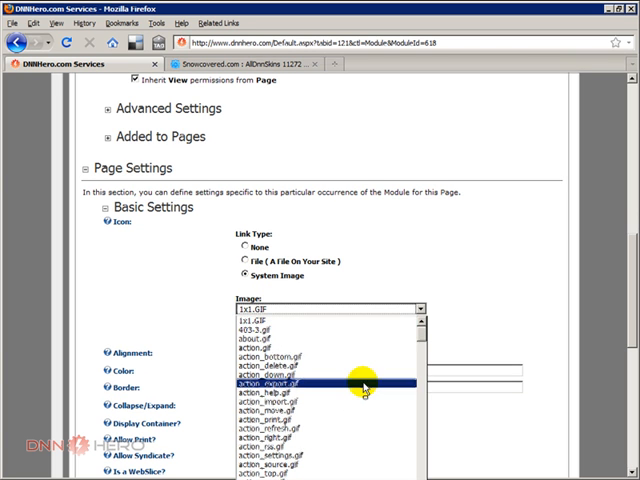
{"action": "scroll", "scroll_direction": "down", "scroll_amount": 3}
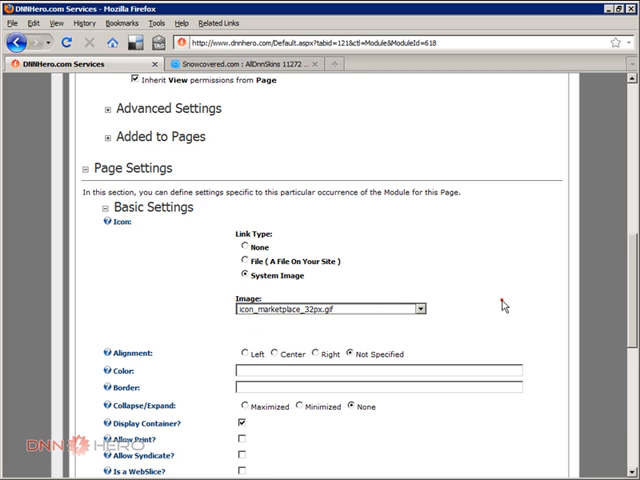
{"action": "scroll", "scroll_direction": "down", "scroll_amount": 3}
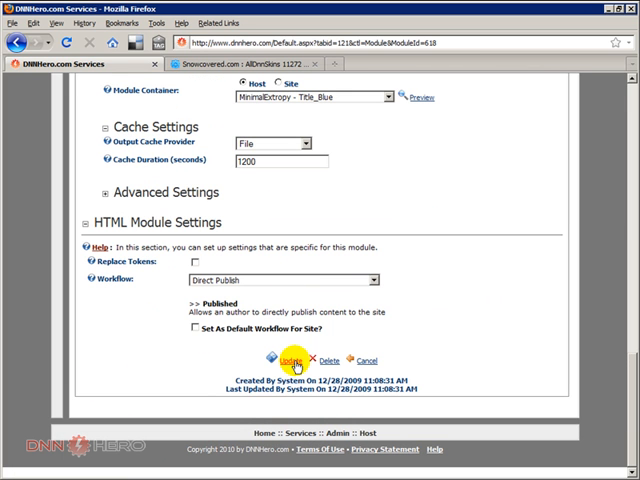
{"action": "left_click", "coordinate": [289, 360]}
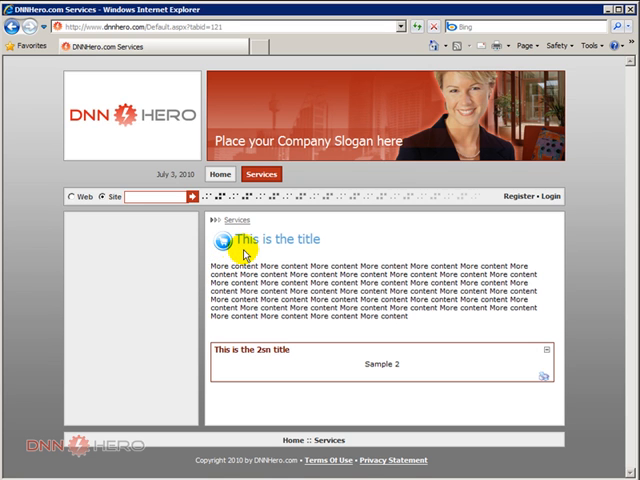
{"action": "mouse_move", "coordinate": [200, 407]}
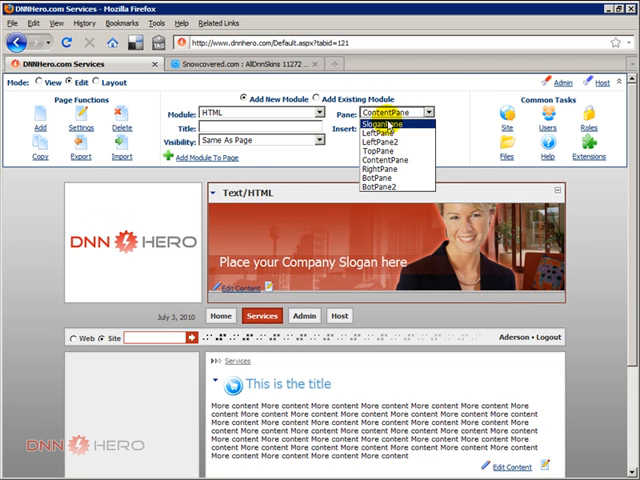
Step: Add an HTML module titled Banner to the LeftPane of the Services page
{"action": "left_click", "coordinate": [385, 132]}
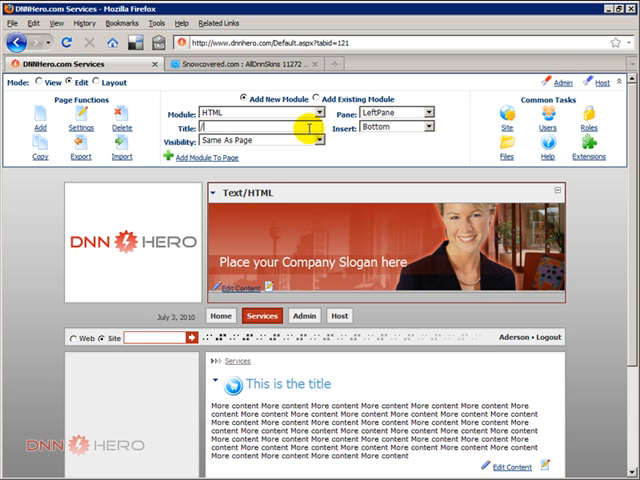
{"action": "type", "text": "Banner"}
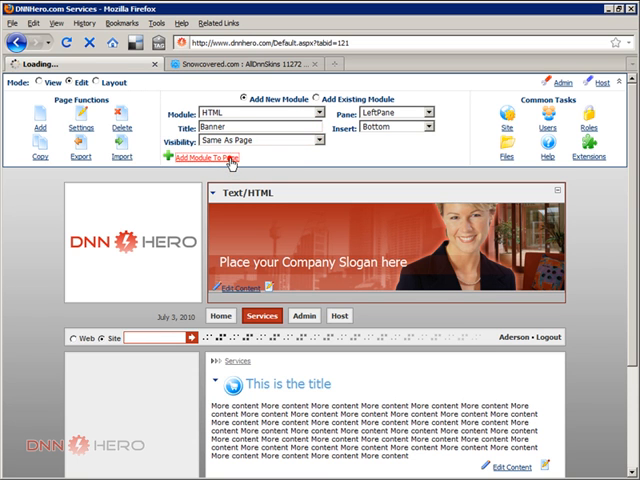
{"action": "left_click", "coordinate": [215, 159]}
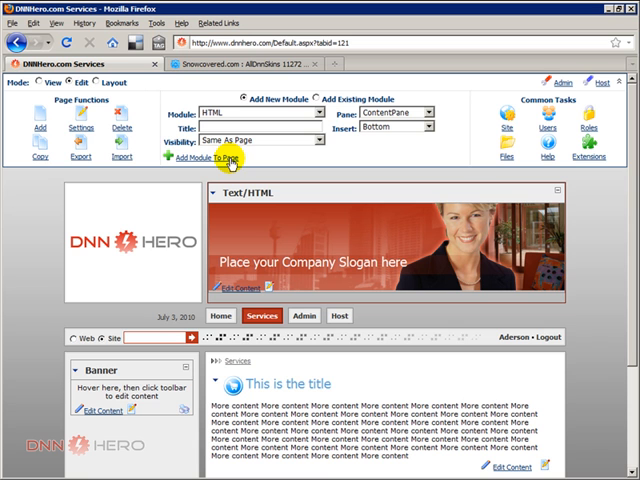
{"action": "mouse_move", "coordinate": [105, 380]}
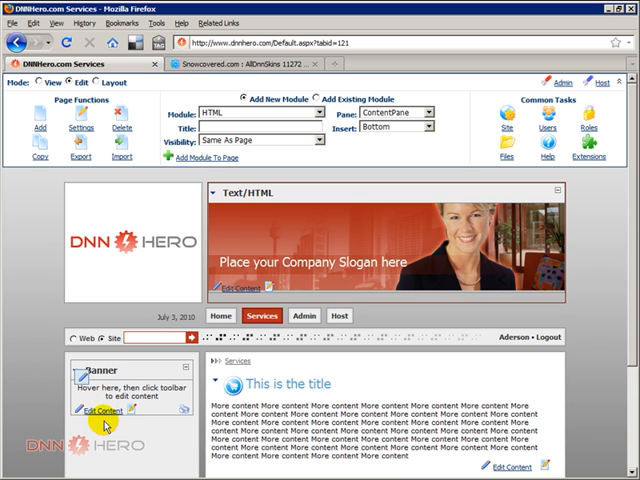
Step: Edit Banner's content and insert newsletter-ad.png from the server via the Image dialog
{"action": "left_click", "coordinate": [102, 414]}
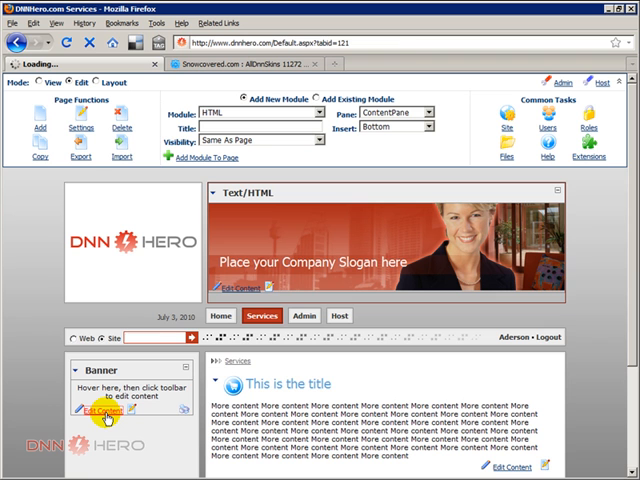
{"action": "left_click", "coordinate": [94, 411]}
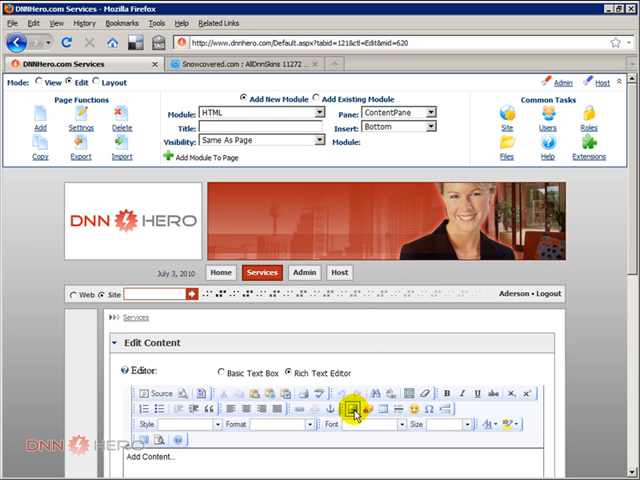
{"action": "left_click", "coordinate": [355, 410]}
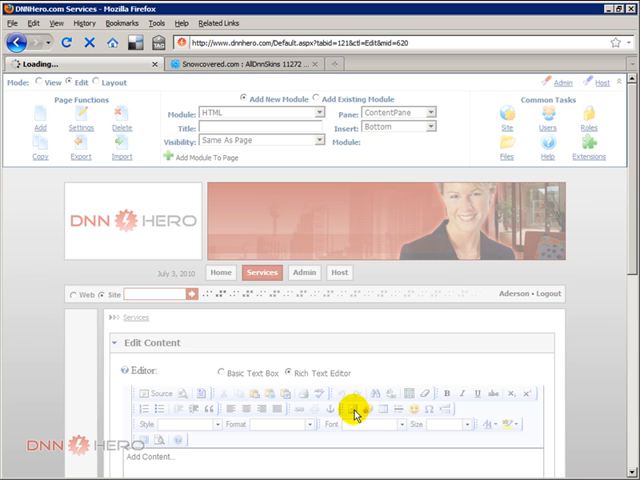
{"action": "left_click", "coordinate": [357, 412]}
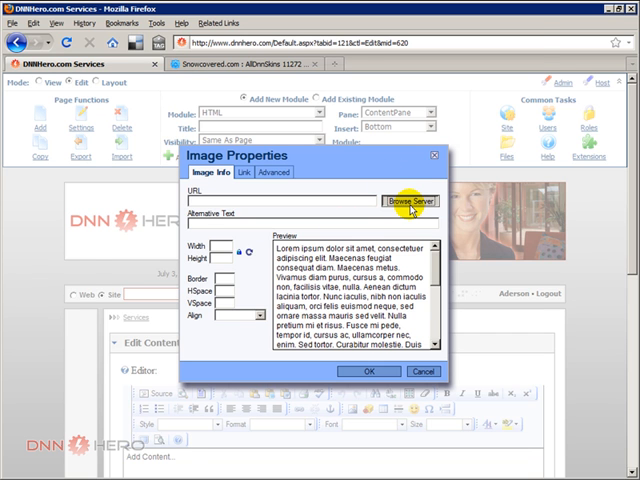
{"action": "left_click", "coordinate": [410, 200]}
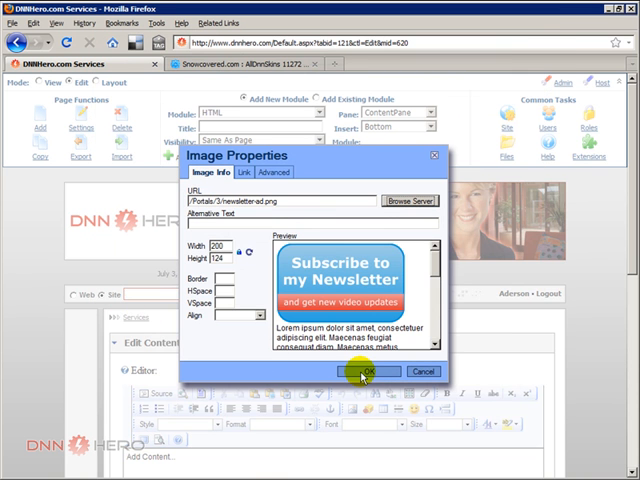
{"action": "left_click", "coordinate": [367, 371]}
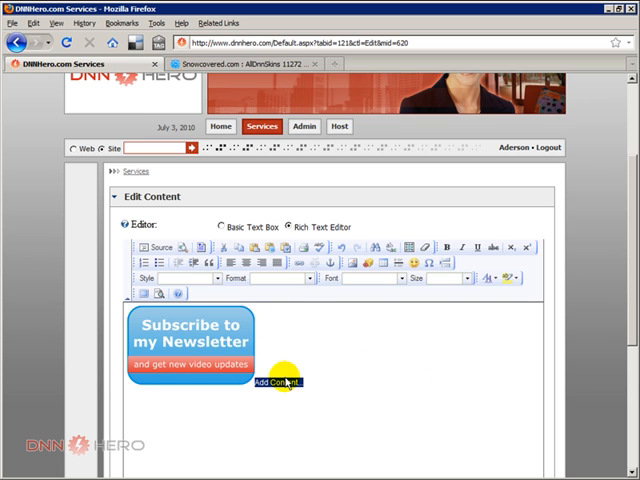
Step: Save the Banner content with the Subscribe to my Newsletter image
{"action": "left_click", "coordinate": [190, 345]}
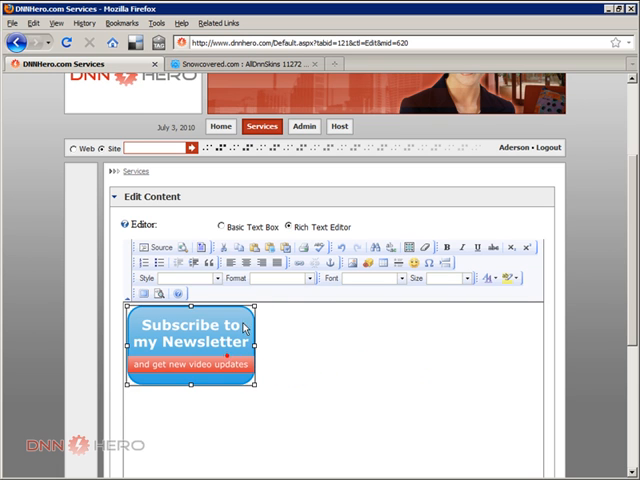
{"action": "scroll", "scroll_direction": "down", "scroll_amount": 3}
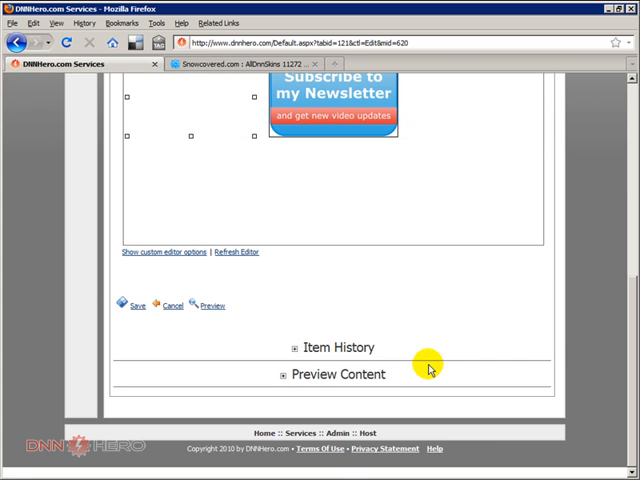
{"action": "left_click", "coordinate": [133, 305]}
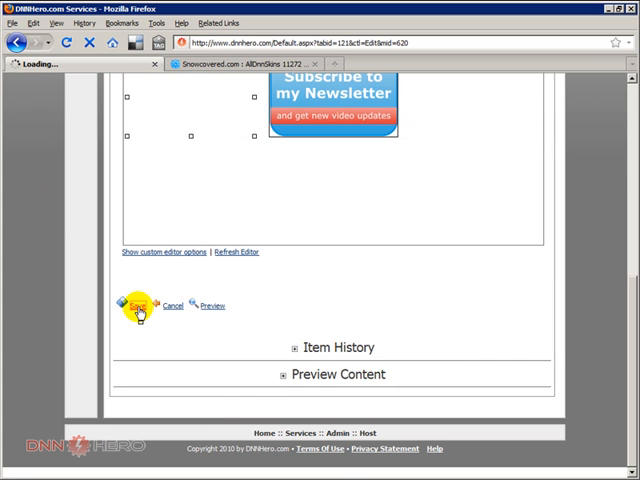
{"action": "left_click", "coordinate": [140, 305]}
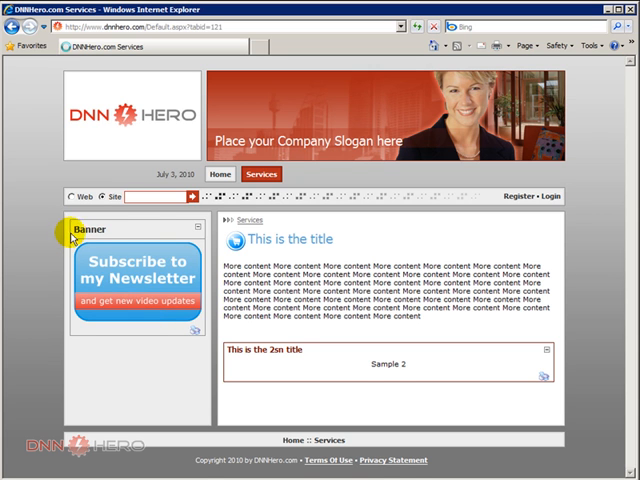
{"action": "mouse_move", "coordinate": [224, 311]}
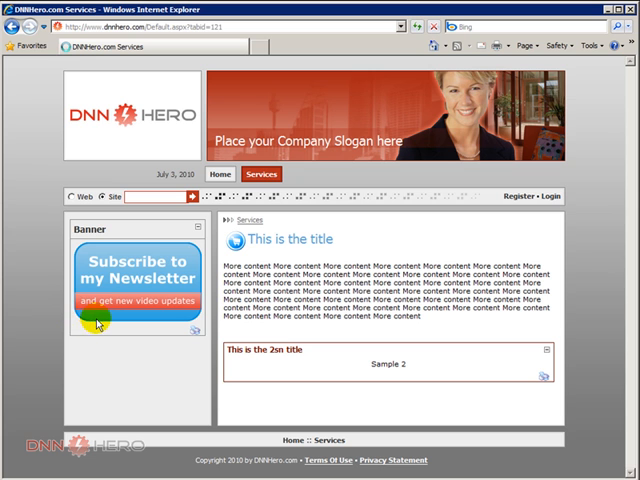
{"action": "mouse_move", "coordinate": [74, 235]}
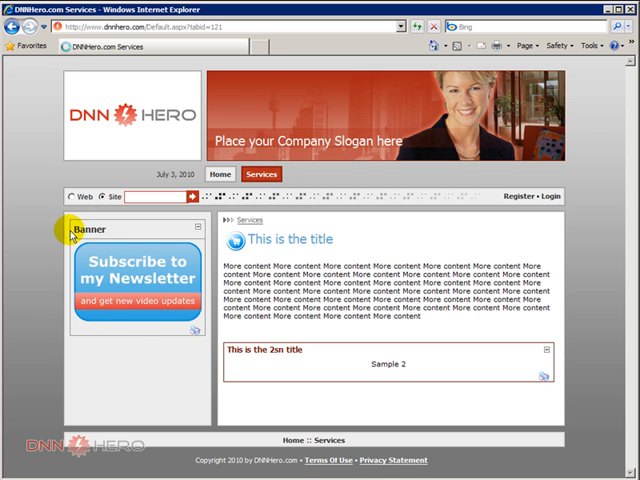
{"action": "mouse_move", "coordinate": [117, 372]}
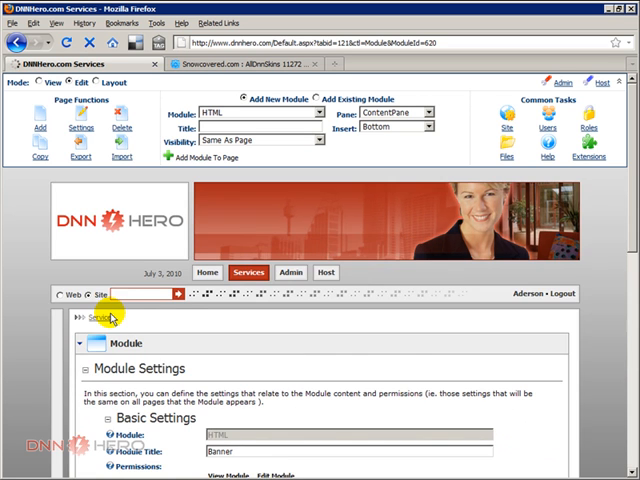
Step: Turn off Display Container and Allow Print and set Collapse/Expand to None for Banner
{"action": "scroll", "scroll_direction": "down", "scroll_amount": 3}
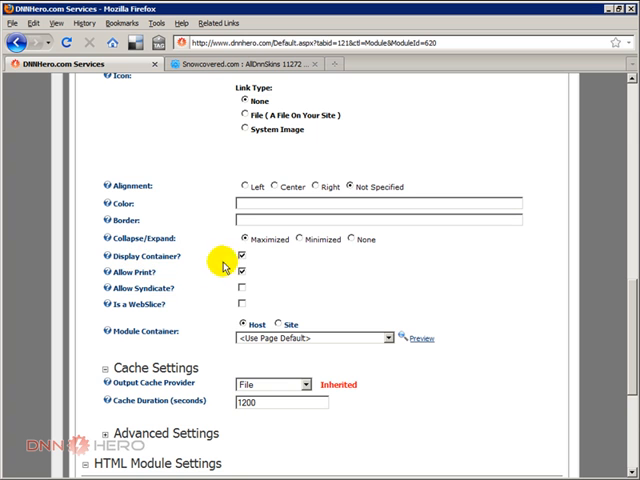
{"action": "left_click", "coordinate": [242, 256]}
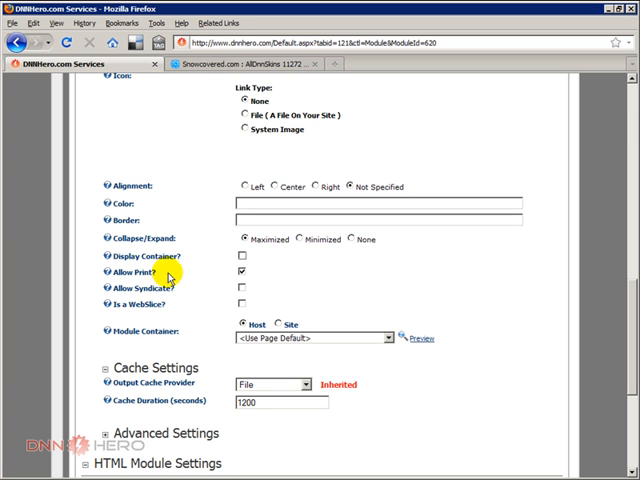
{"action": "left_click", "coordinate": [241, 271]}
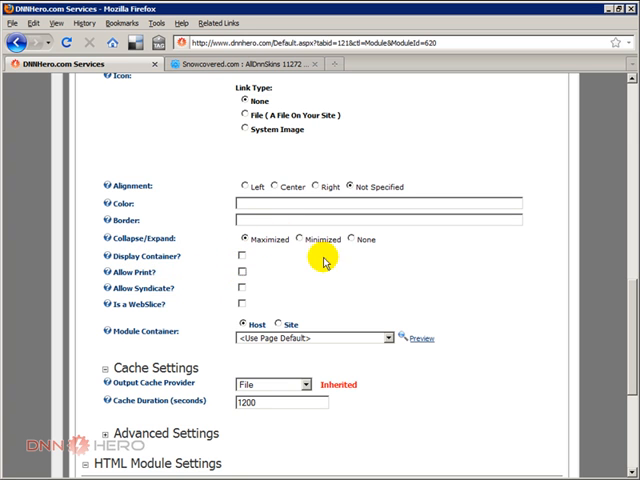
{"action": "left_click", "coordinate": [348, 239]}
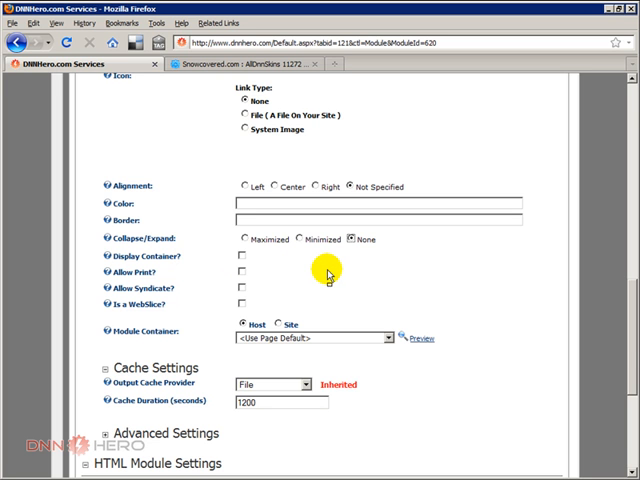
{"action": "scroll", "scroll_direction": "down", "scroll_amount": 3}
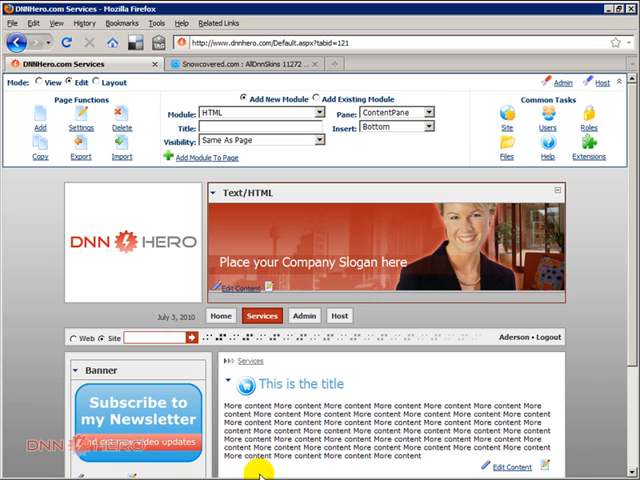
Step: Scroll the public Services page to view the containerless newsletter banner in the left pane
{"action": "scroll", "scroll_direction": "down", "scroll_amount": 3}
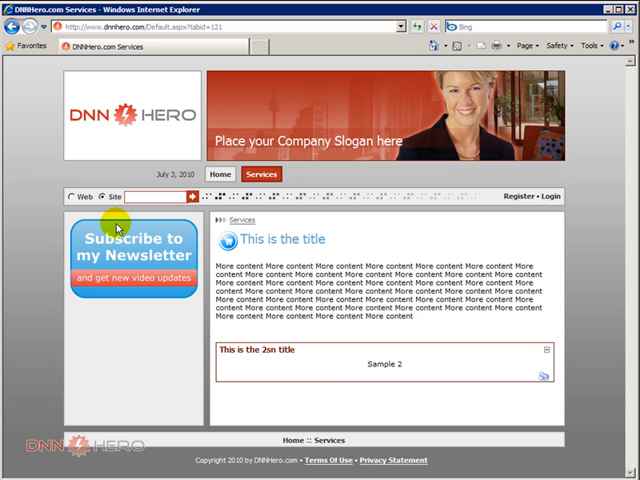
{"action": "mouse_move", "coordinate": [108, 290]}
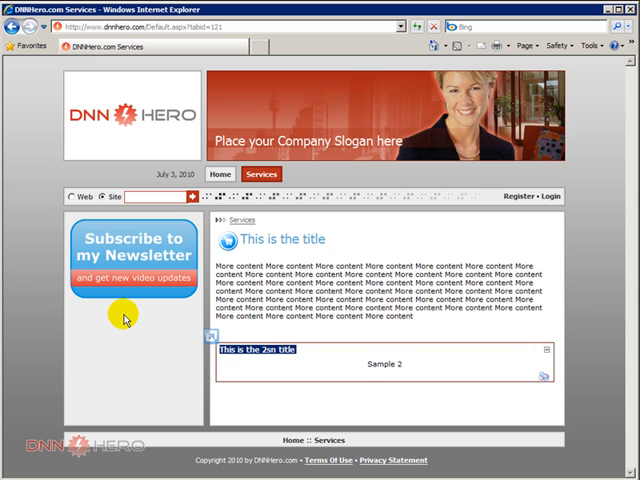
{"action": "mouse_move", "coordinate": [108, 242]}
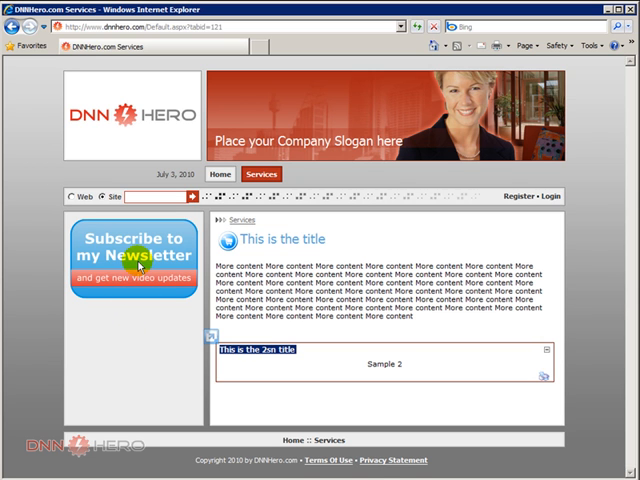
{"action": "mouse_move", "coordinate": [163, 337]}
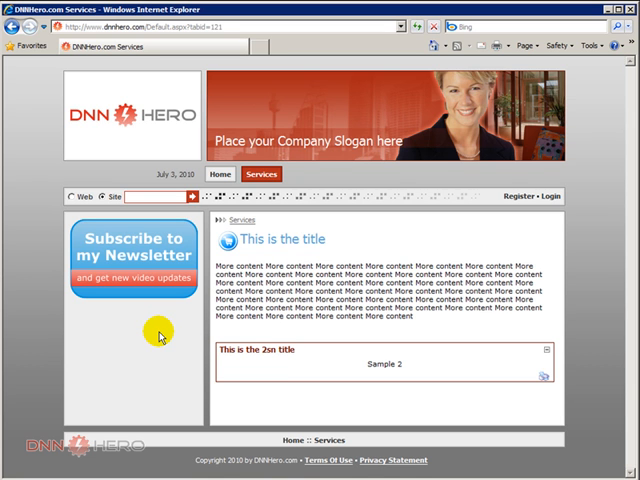